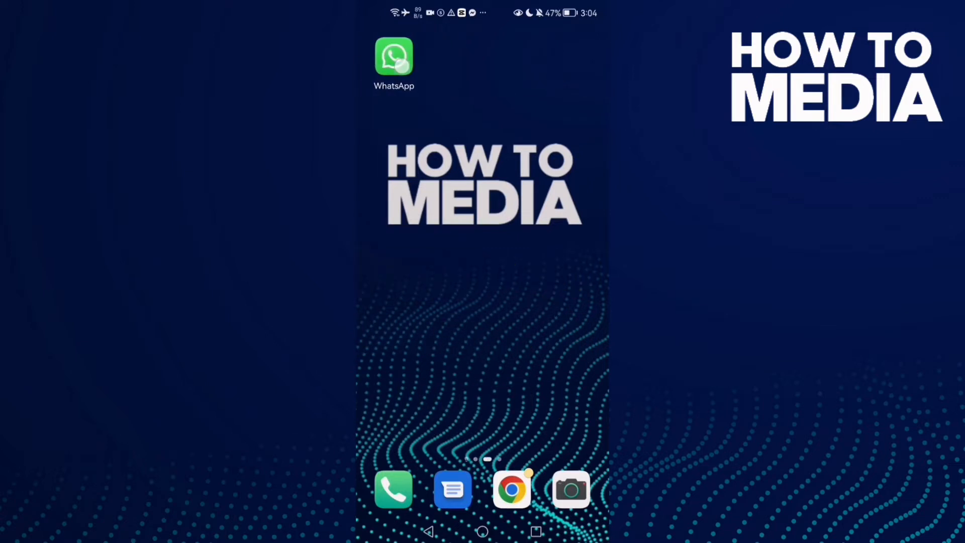
# Launch WhatsApp and select the Gaming group in the chats list
pyautogui.click(394, 57)
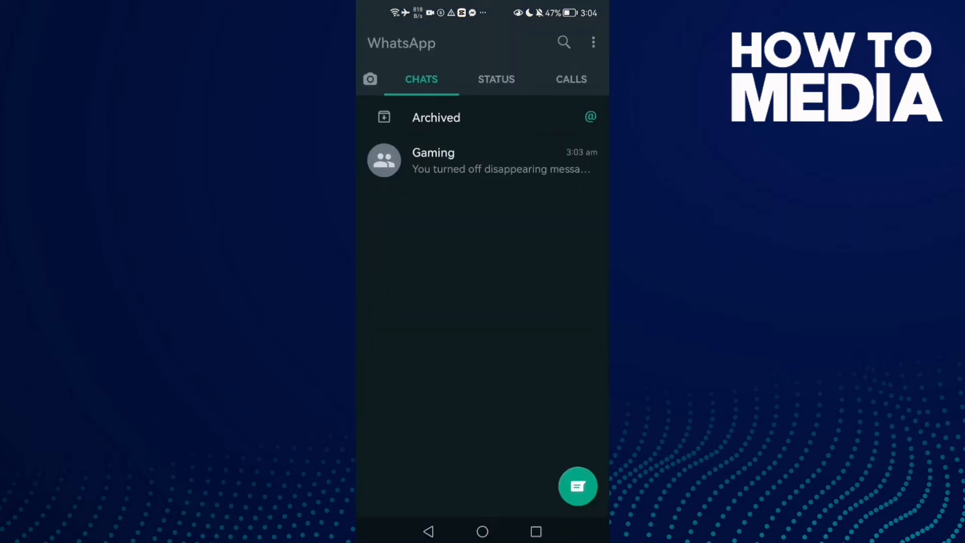
pyautogui.click(489, 161)
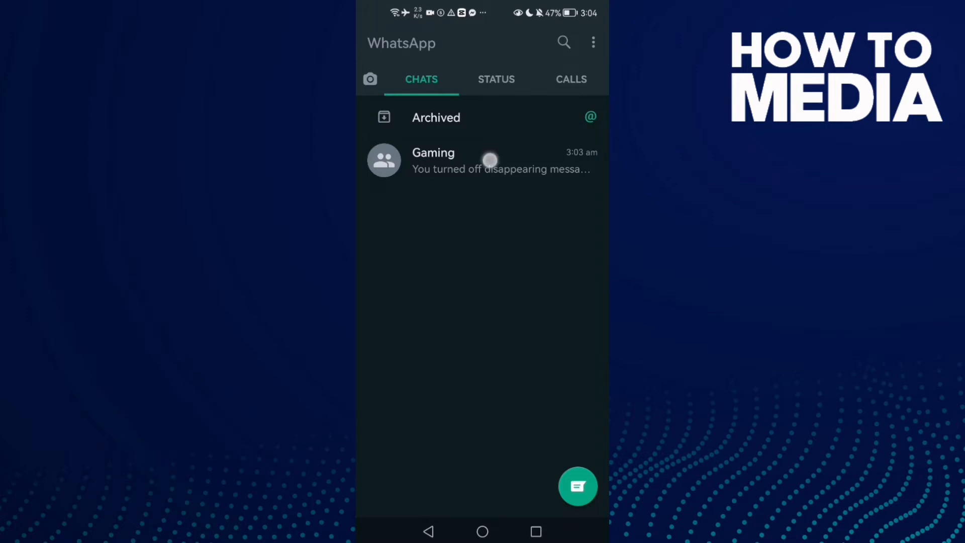
# Open the Gaming group's info and its Disappearing messages setting, currently Off
pyautogui.click(461, 161)
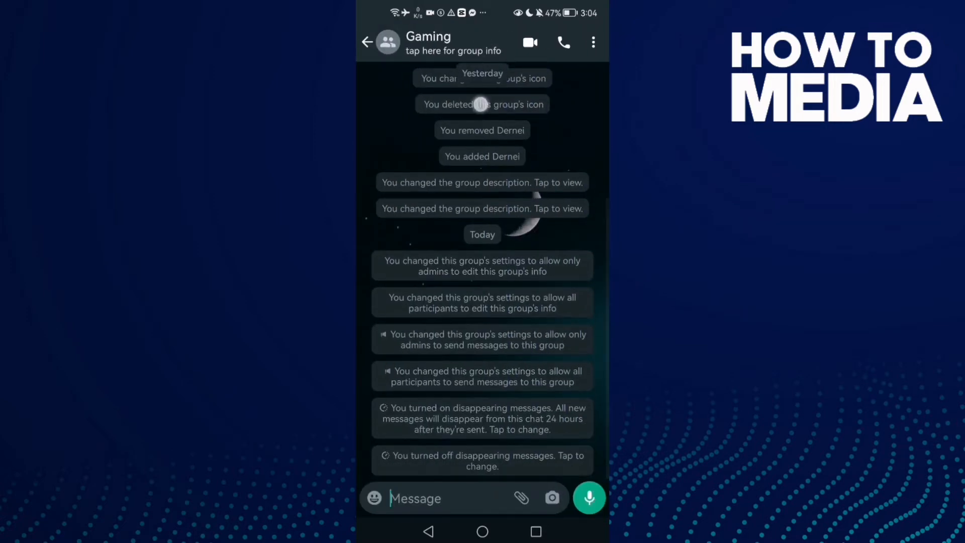
pyautogui.click(444, 44)
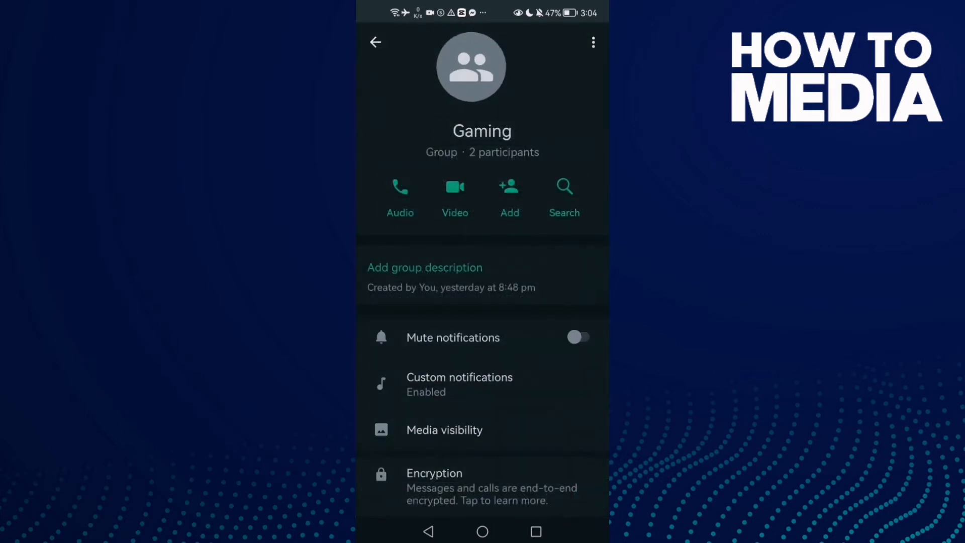
pyautogui.scroll(-3)
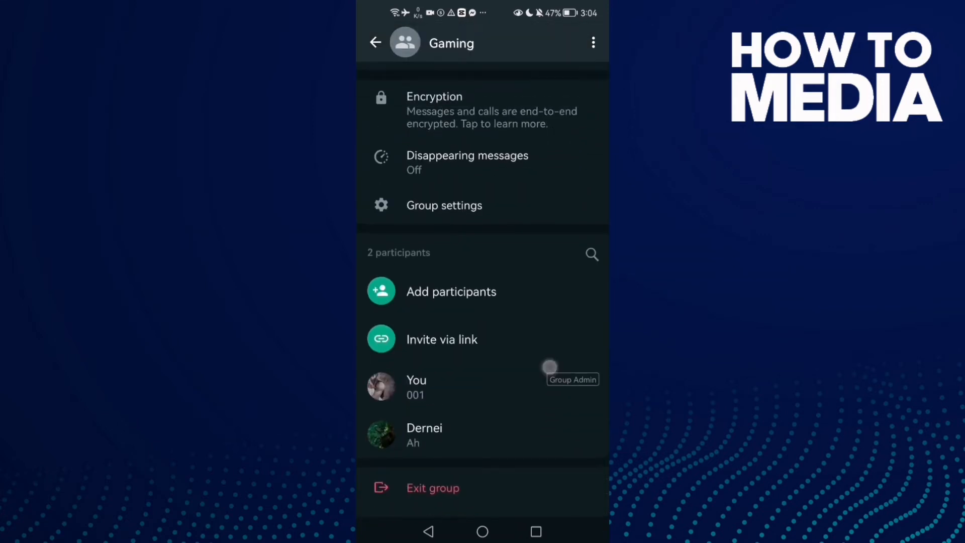
pyautogui.scroll(-3)
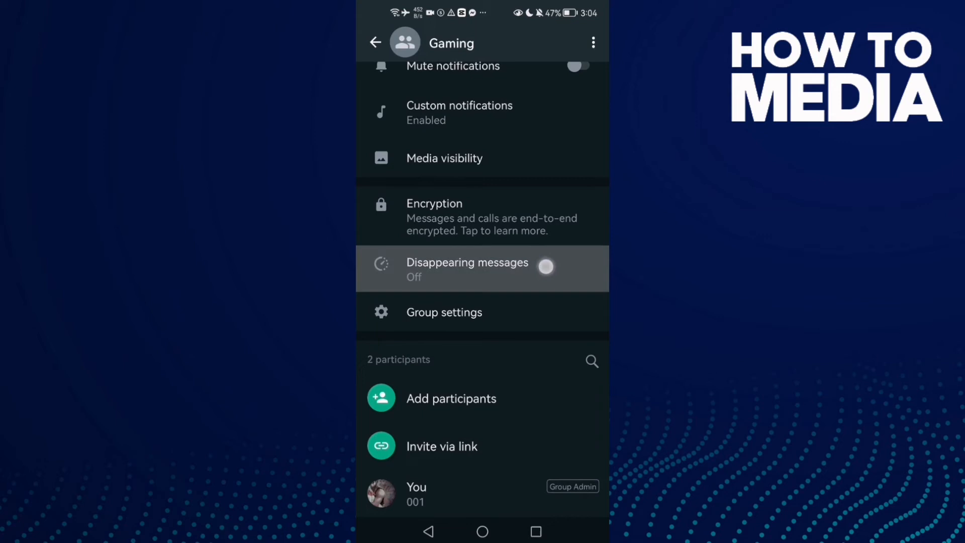
pyautogui.click(467, 268)
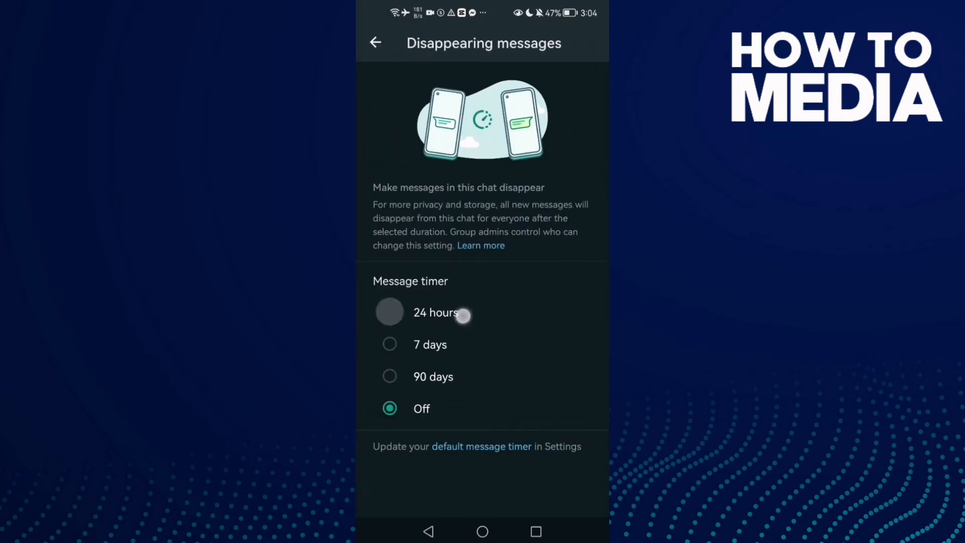
# Choose 24 hours as the Gaming group's message timer
pyautogui.click(390, 312)
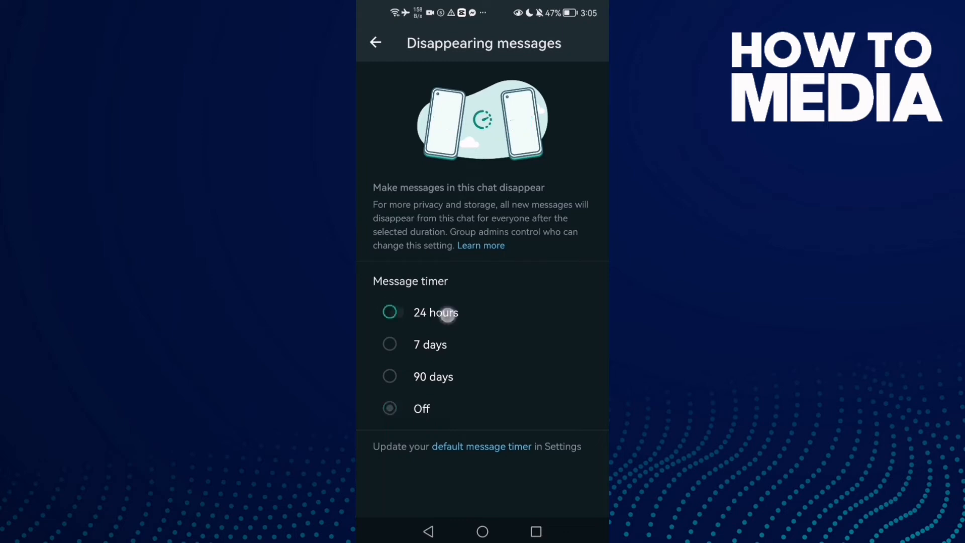